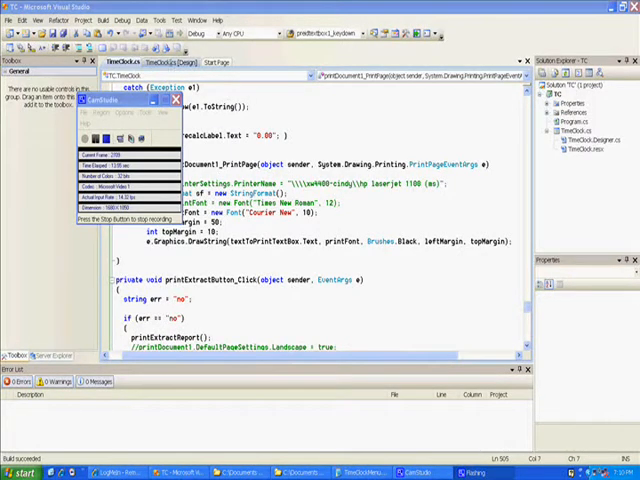
Switch to the TimeClock.cs [Design] view and scroll to the summary report page
{"action": "left_click", "coordinate": [178, 60]}
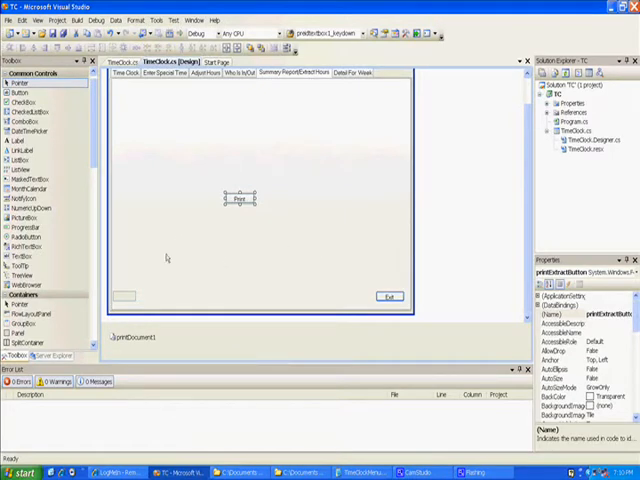
{"action": "scroll", "scroll_direction": "down", "scroll_amount": 3}
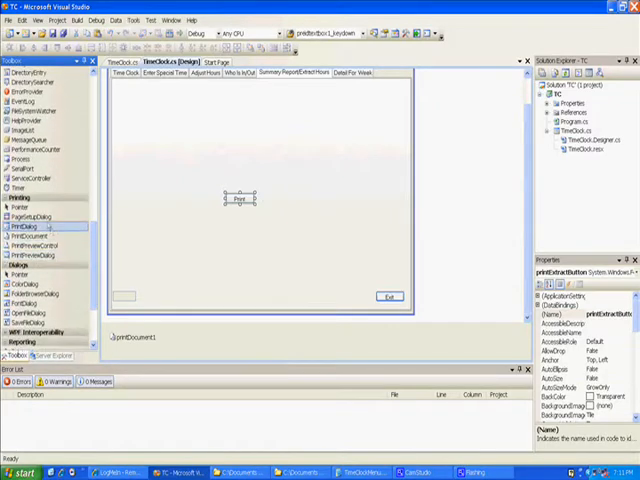
{"action": "mouse_move", "coordinate": [28, 238]}
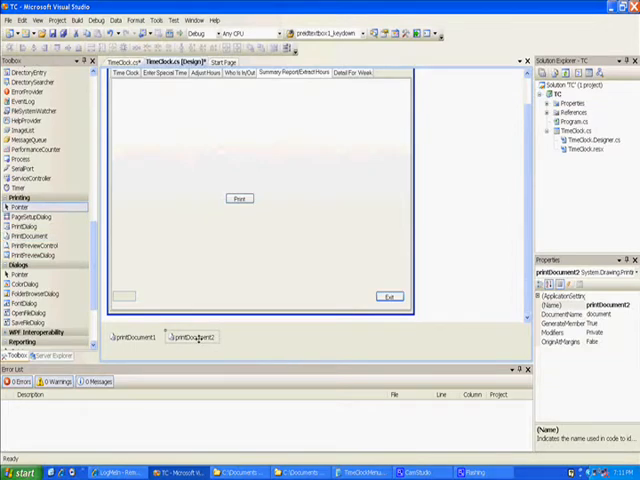
{"action": "right_click", "coordinate": [188, 336]}
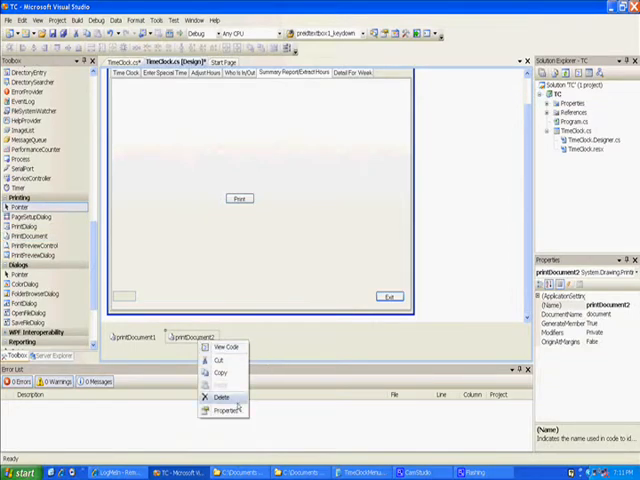
{"action": "left_click", "coordinate": [222, 398]}
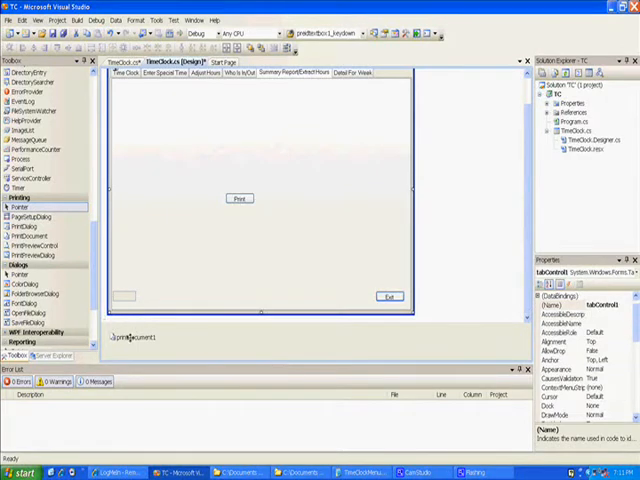
{"action": "left_click", "coordinate": [132, 336]}
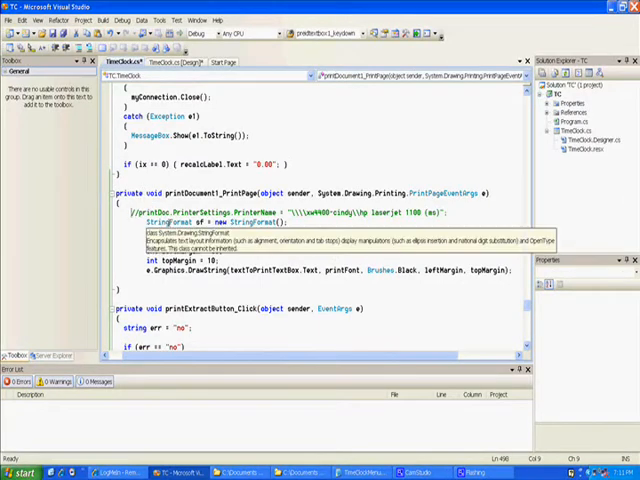
Add the commented line //Font printFont = new Font("Times New Roman", 12); to printDocument1_PrintPage
{"action": "type", "text": "//Font printFont = new Font(\"Times New Roman\", 12);"}
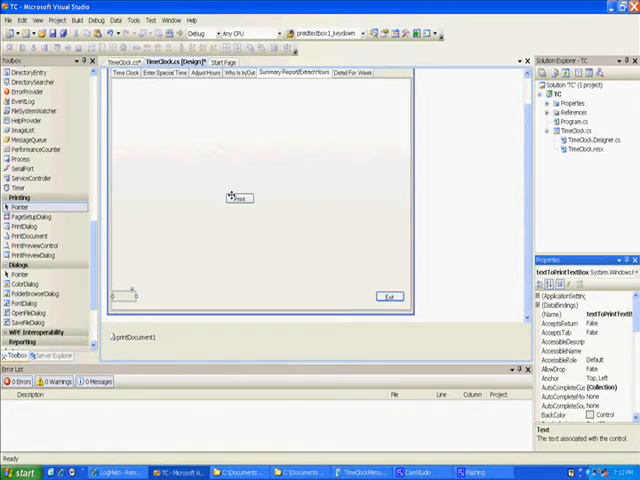
Place the textToPrintTextBox text box on the Summary Report tab
{"action": "left_click", "coordinate": [238, 198]}
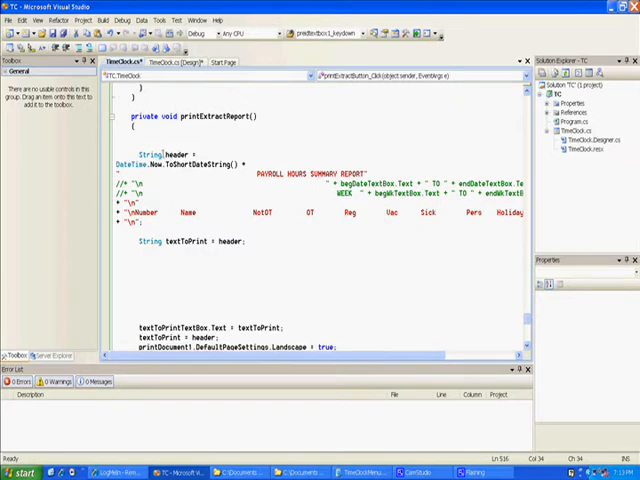
{"action": "mouse_move", "coordinate": [130, 162]}
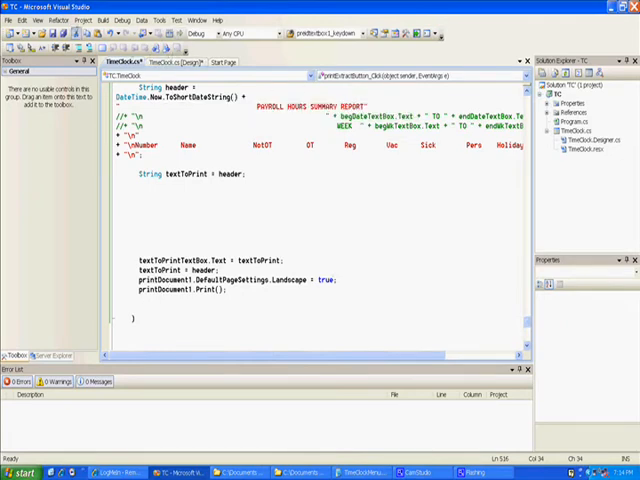
Launch the TimeClock app, go to the Summary Report page and print the payroll report header
{"action": "key", "text": "ctrl+s"}
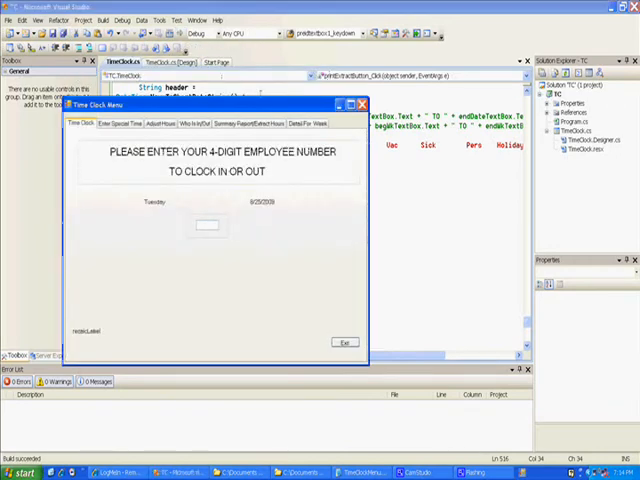
{"action": "left_click", "coordinate": [264, 122]}
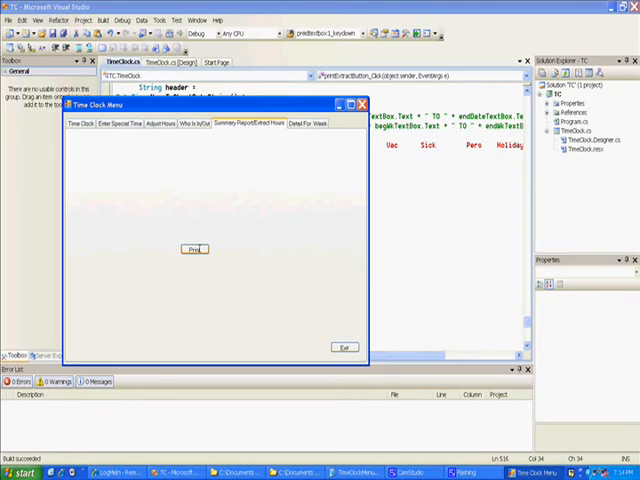
{"action": "left_click", "coordinate": [194, 250]}
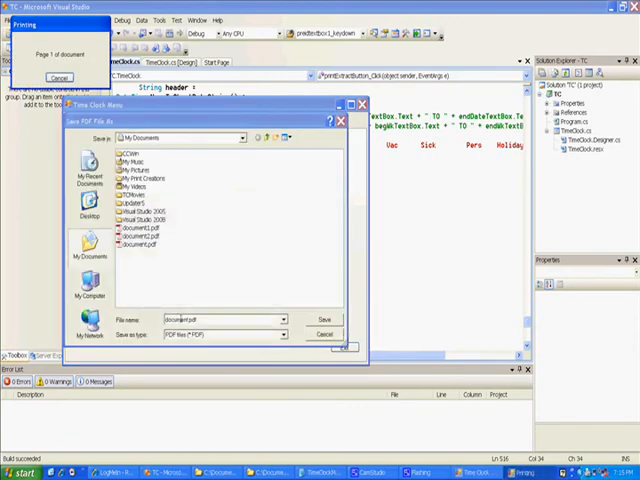
Save the report PDF under the suggested name, confirming overwrite of the existing file
{"action": "left_click", "coordinate": [324, 320]}
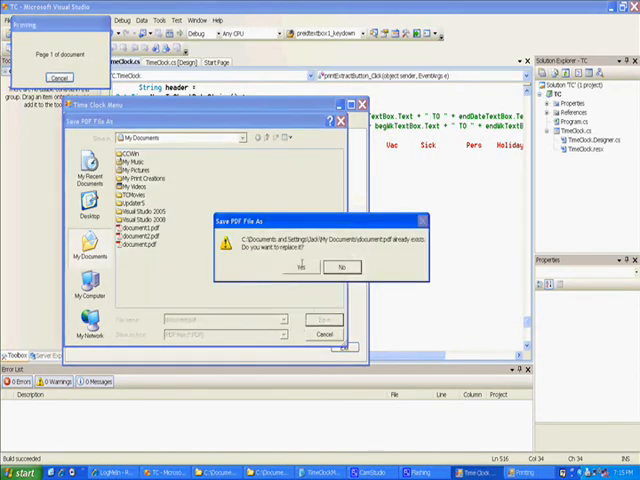
{"action": "left_click", "coordinate": [300, 268]}
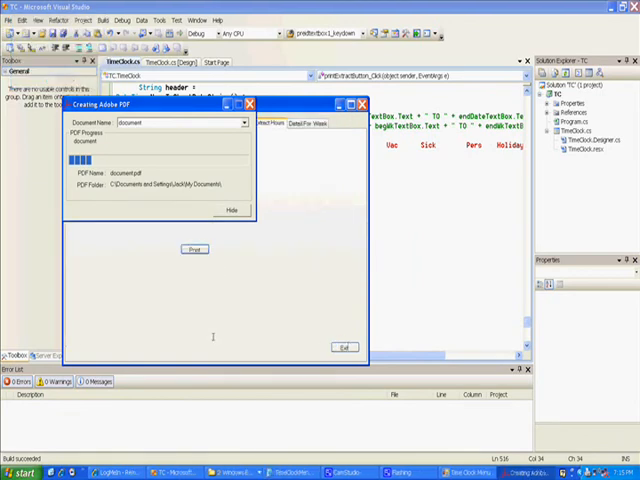